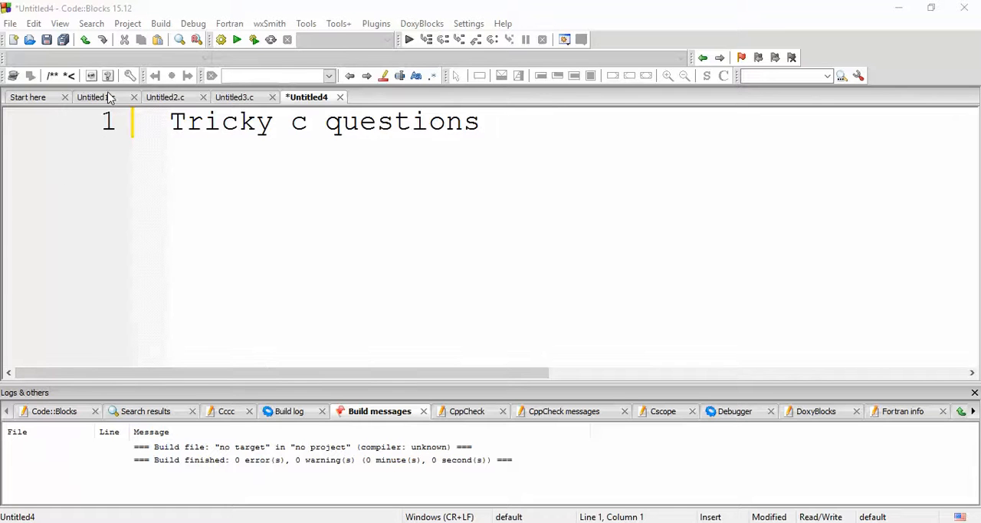
Step: Run Untitled1.c's if(printf("HTL WEBS")) program, printing HTL WEBS, then close the console
left_click(91, 97)
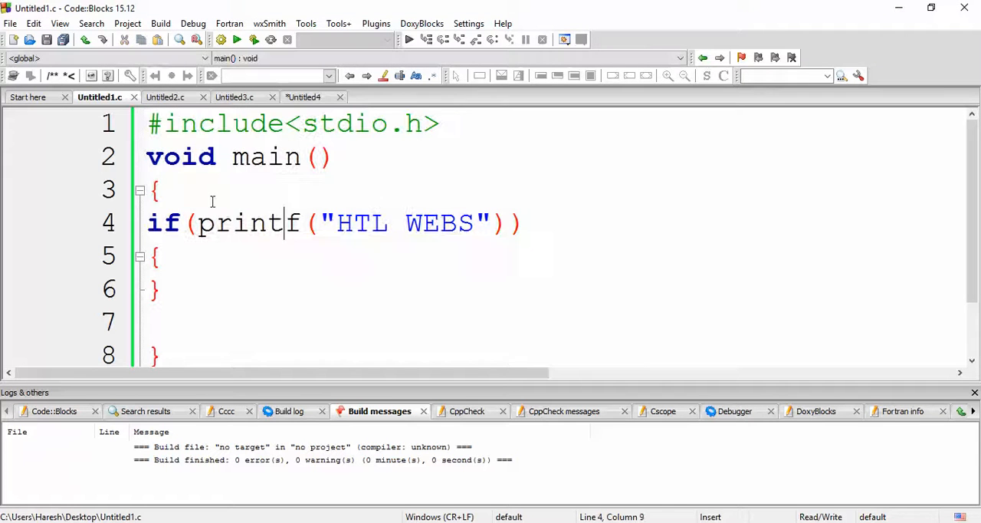
left_click_drag(197, 223, 519, 223)
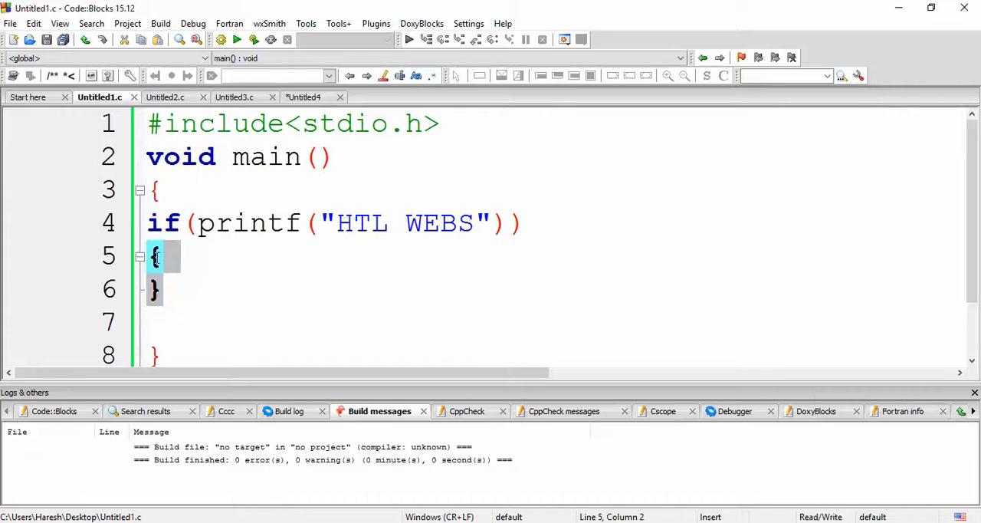
type(";")
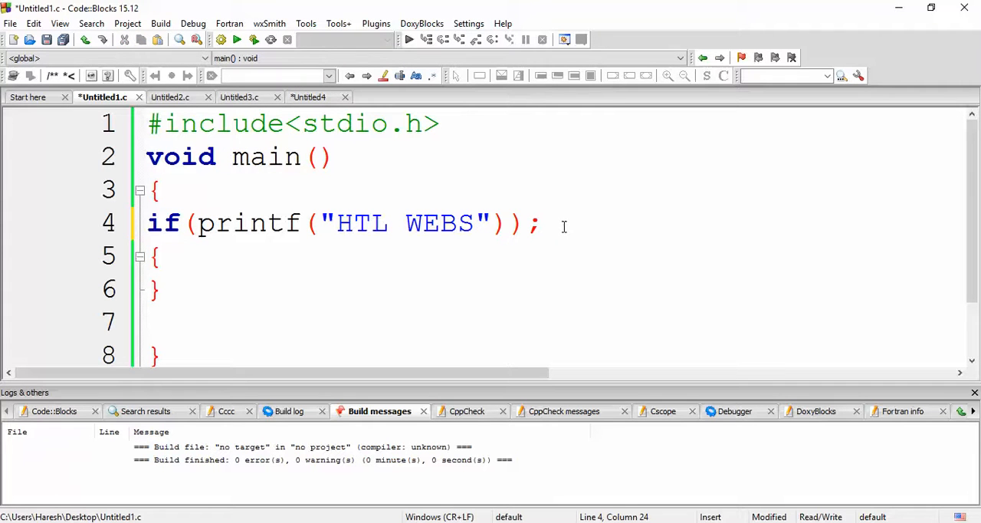
key("Backspace")
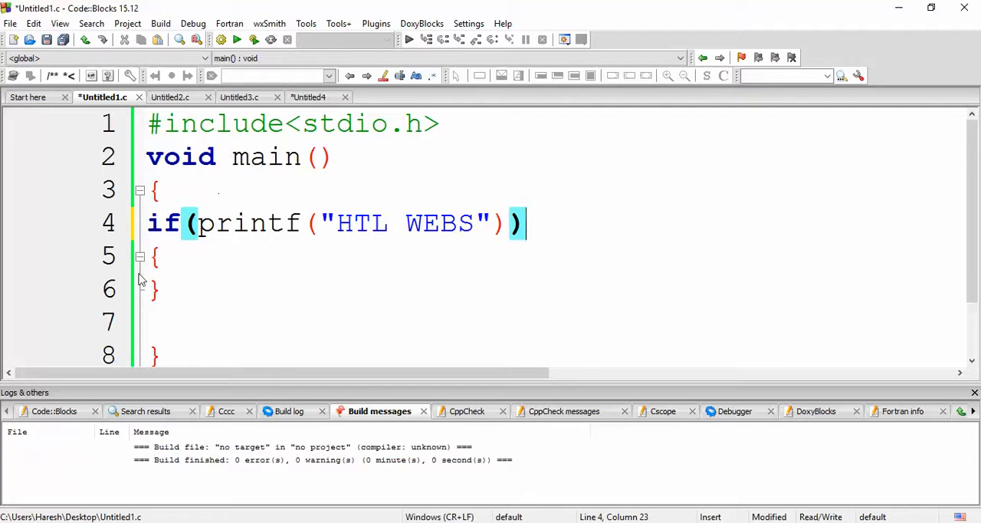
left_click(199, 223)
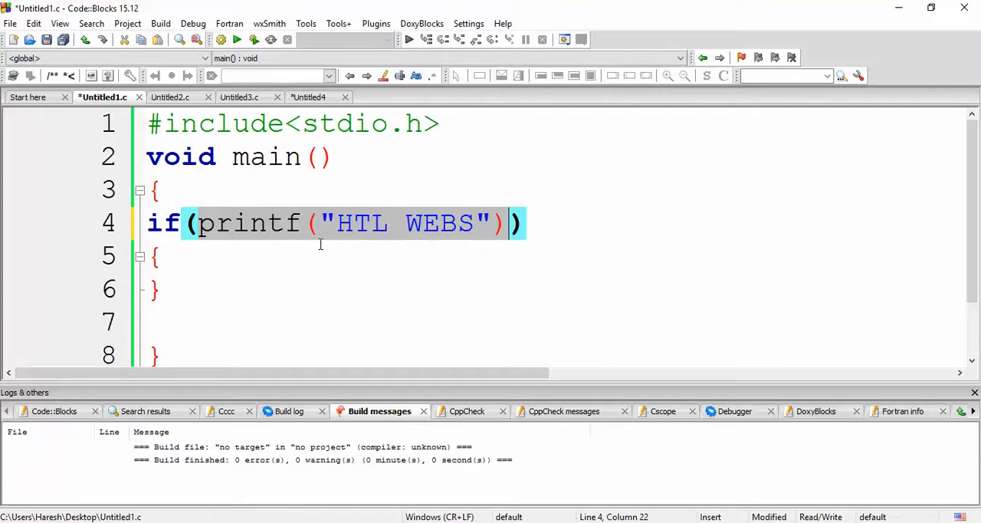
key("ctrl+s")
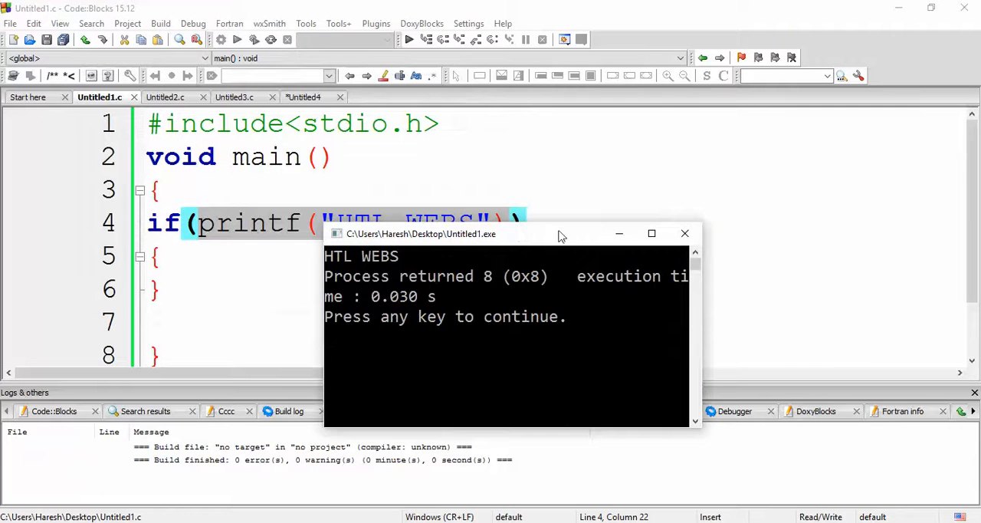
left_click(684, 233)
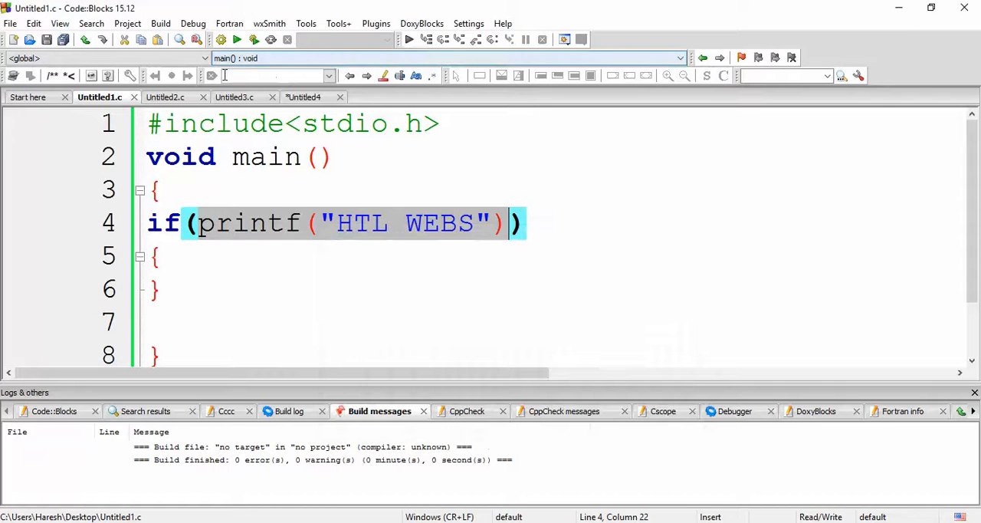
Step: Run Untitled2.c's nested printf program, check the HTLWEBS7 output, and close the console
left_click(168, 97)
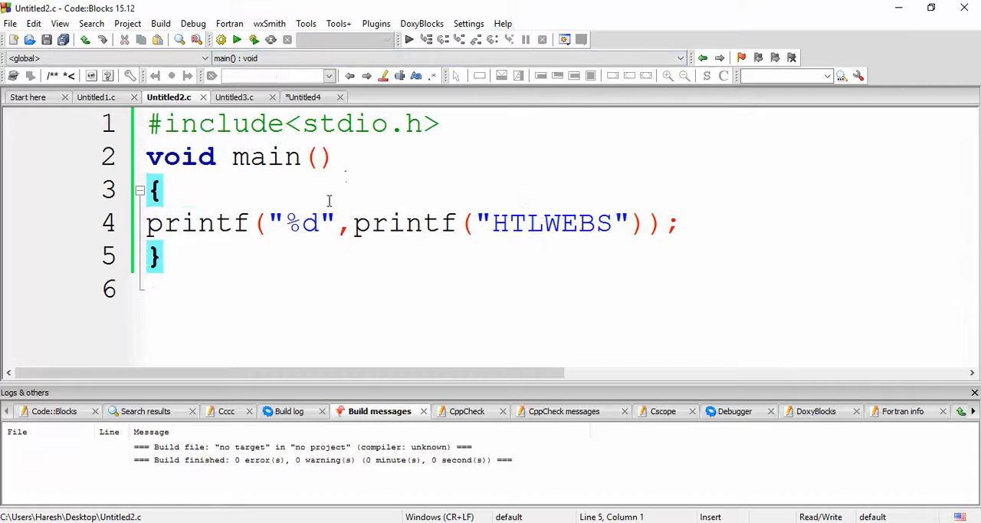
mouse_move(395, 264)
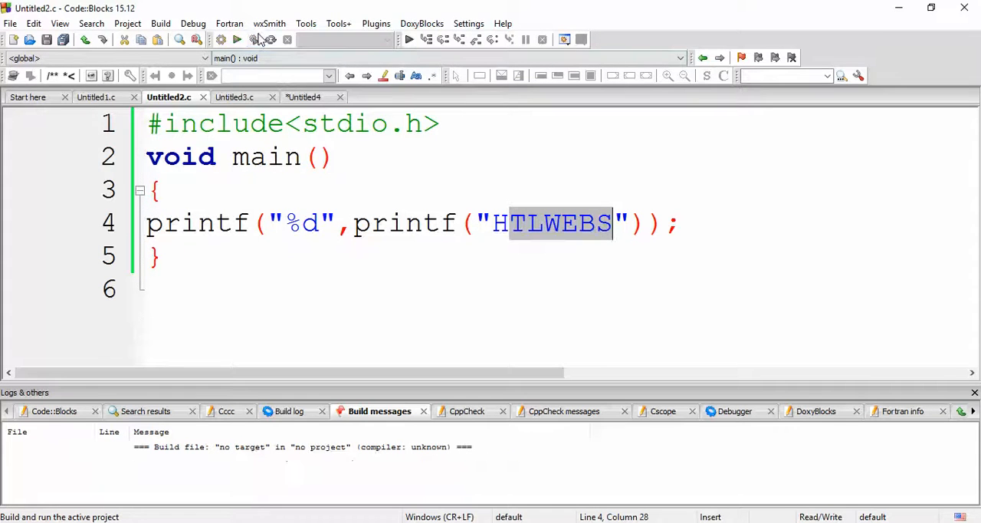
left_click(238, 39)
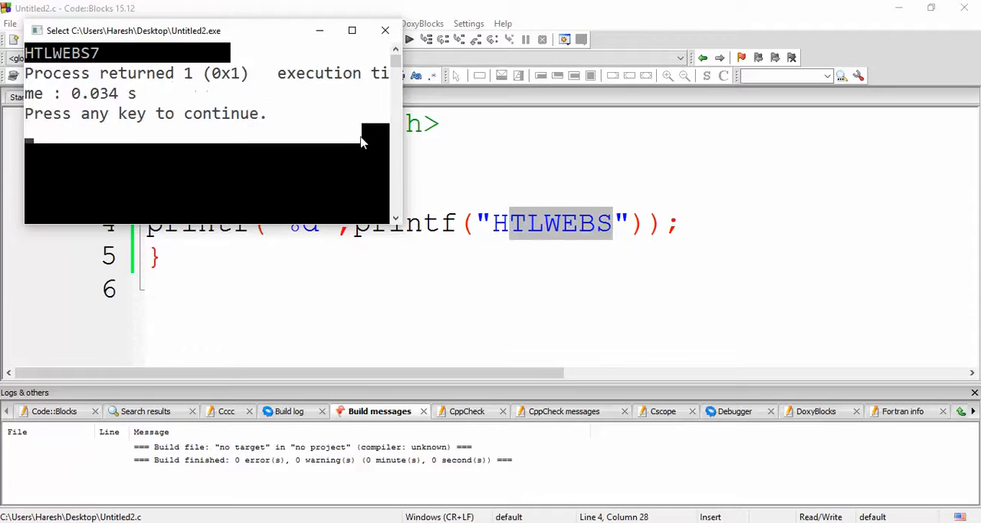
left_click_drag(207, 31, 536, 257)
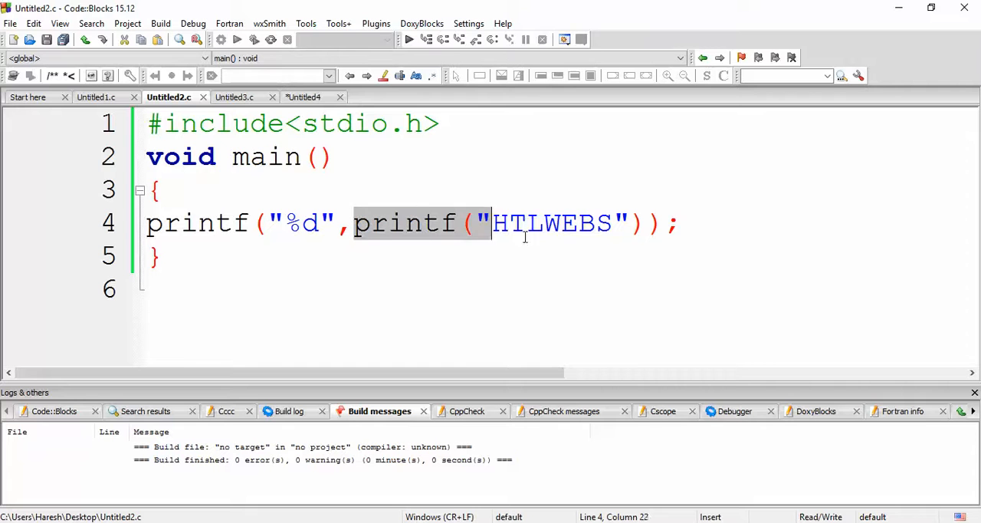
left_click_drag(490, 223, 614, 223)
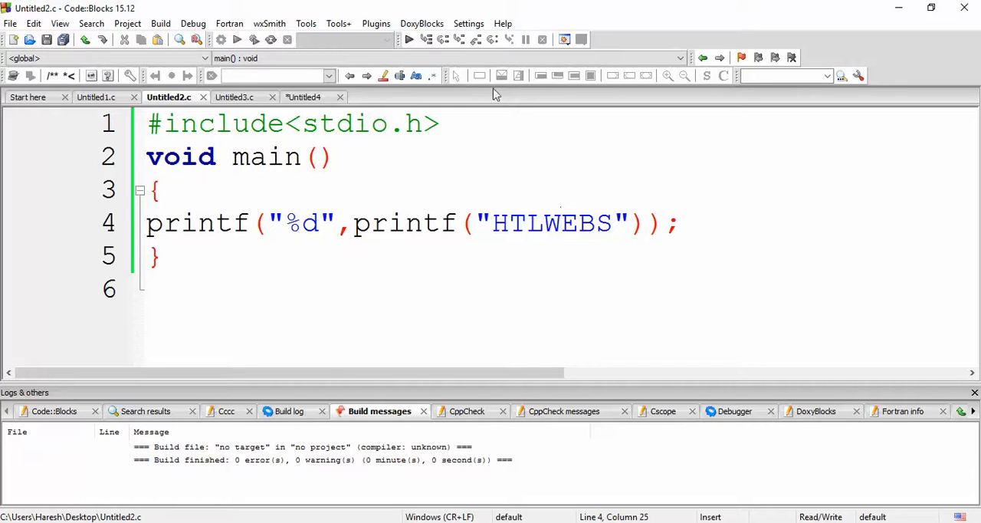
double_click(301, 223)
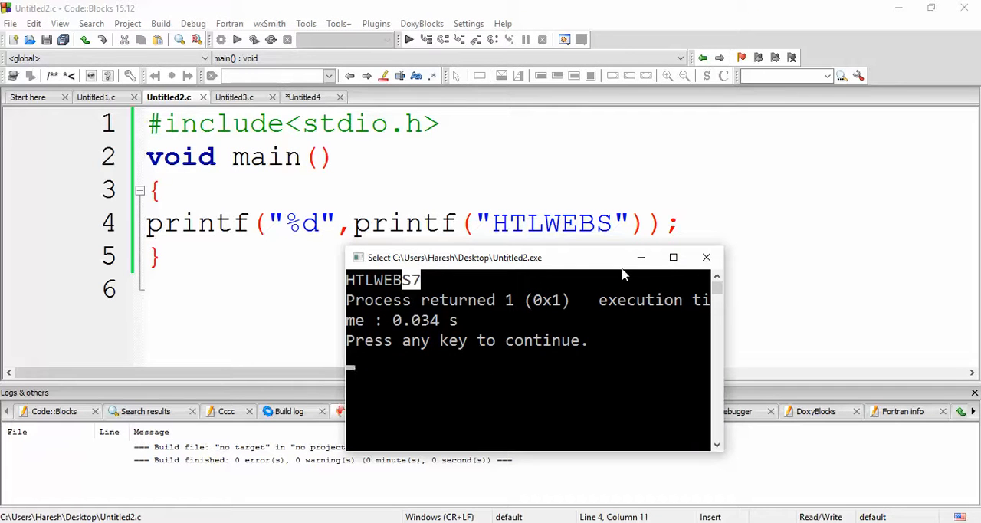
left_click(705, 257)
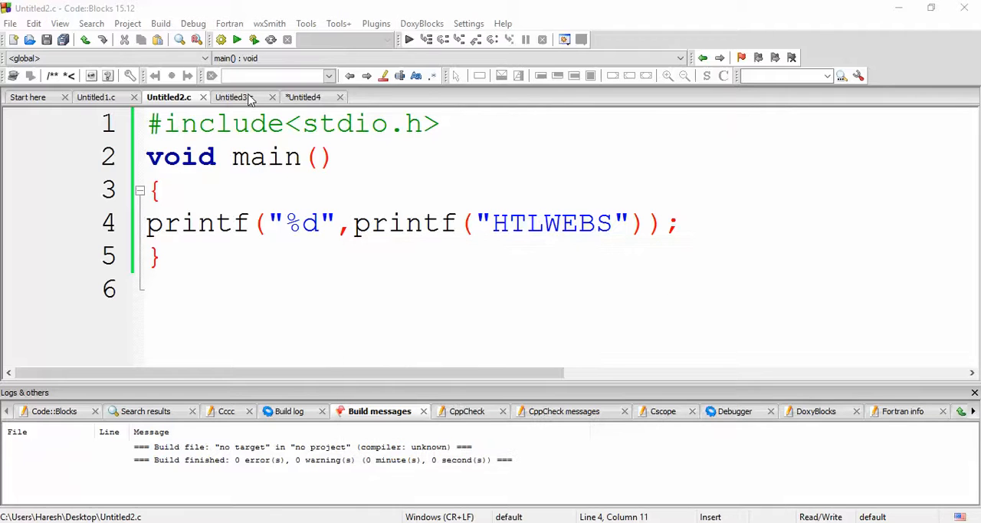
Step: Review the HTL WEBS string in Untitled3.c, then build and run the if-else program
left_click(232, 96)
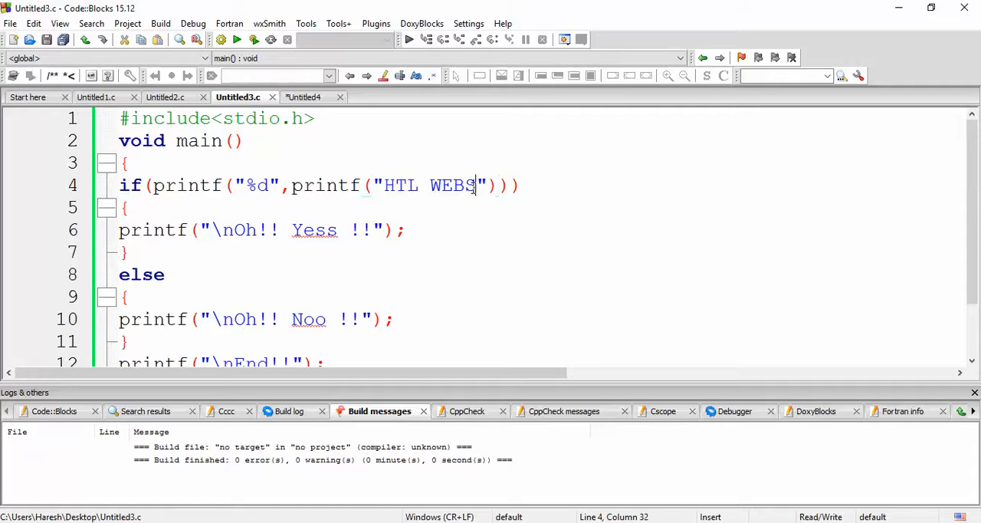
left_click_drag(475, 186, 391, 185)
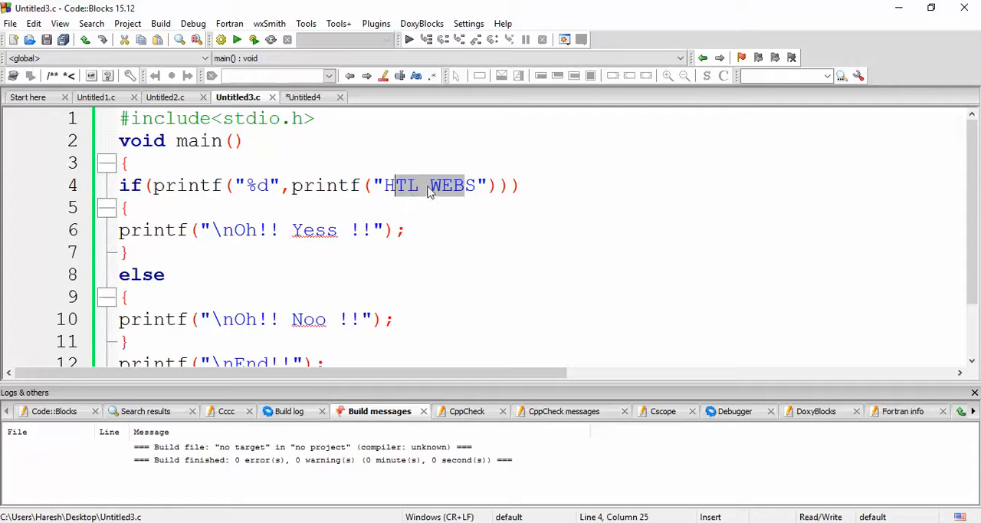
left_click(424, 185)
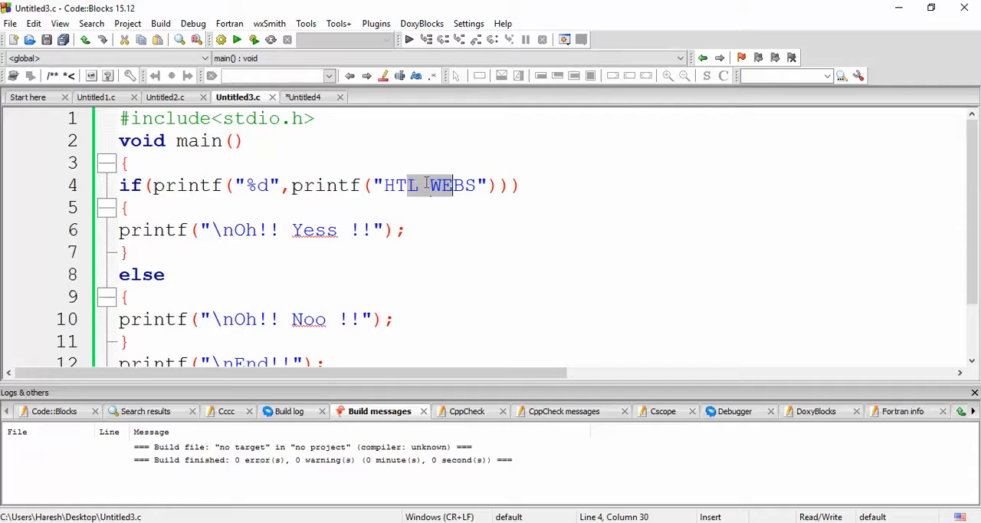
left_click(423, 185)
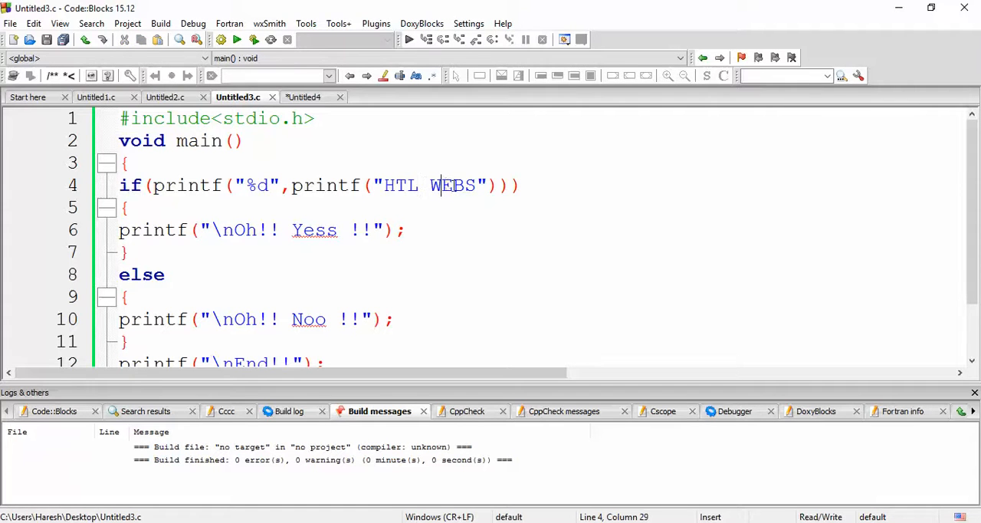
mouse_move(241, 207)
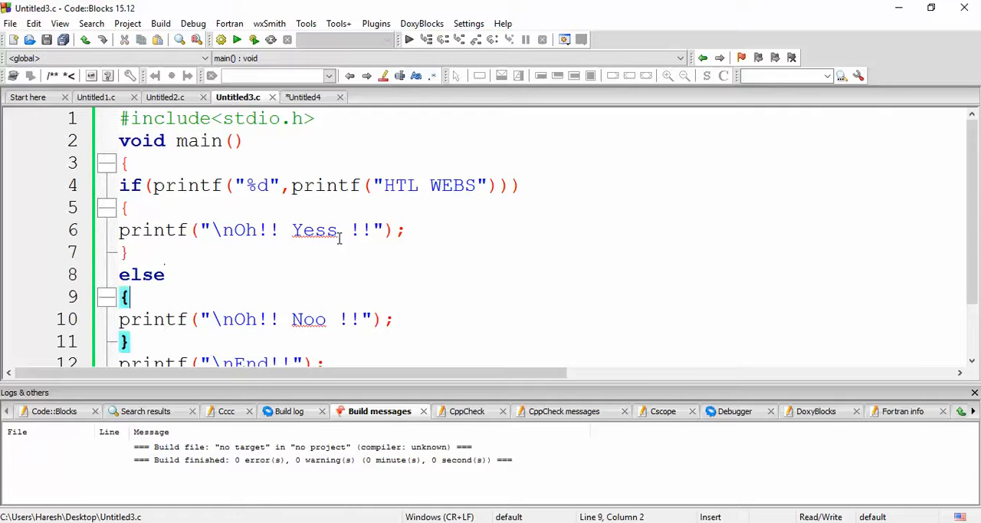
scroll("down", 3)
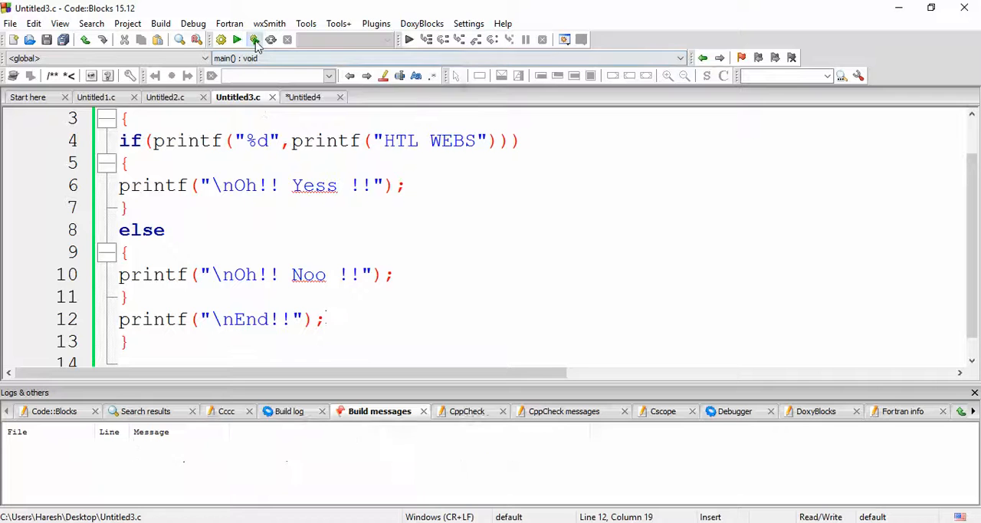
left_click(254, 40)
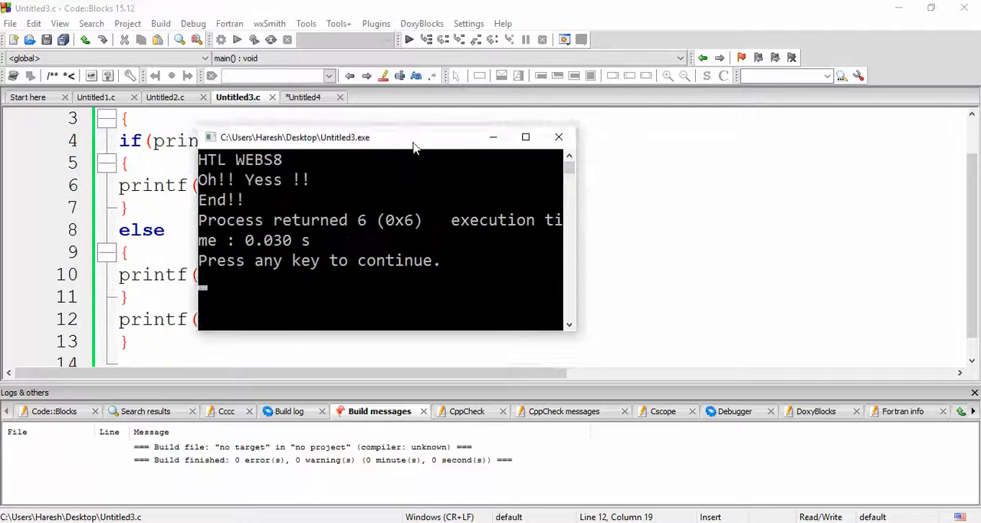